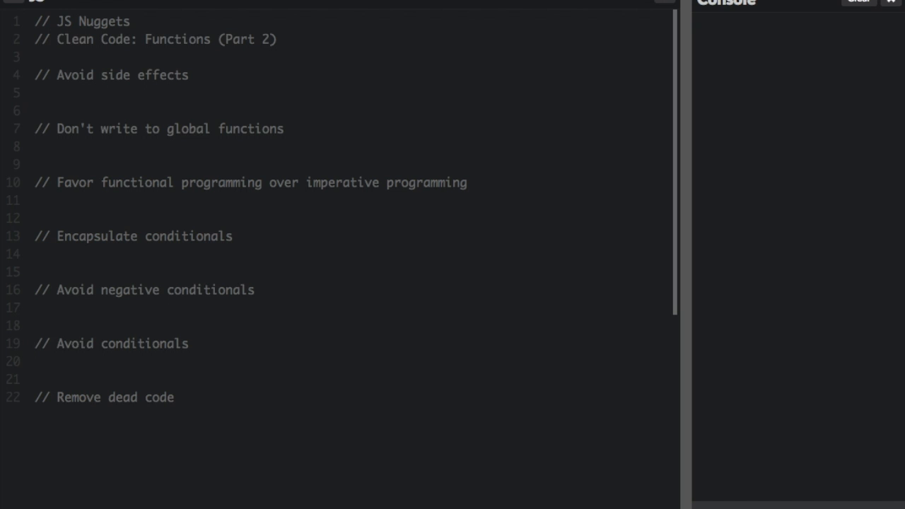
{"action": "mouse_move", "coordinate": [266, 167]}
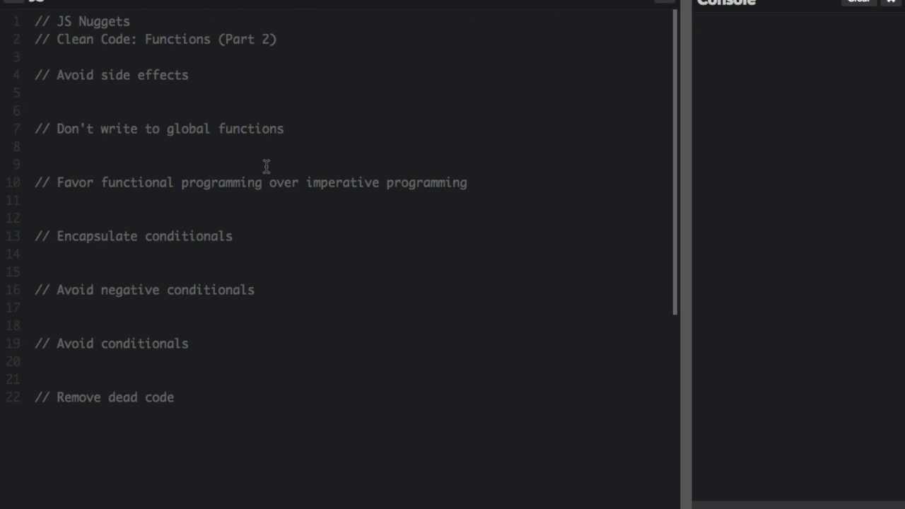
{"action": "mouse_move", "coordinate": [84, 57]}
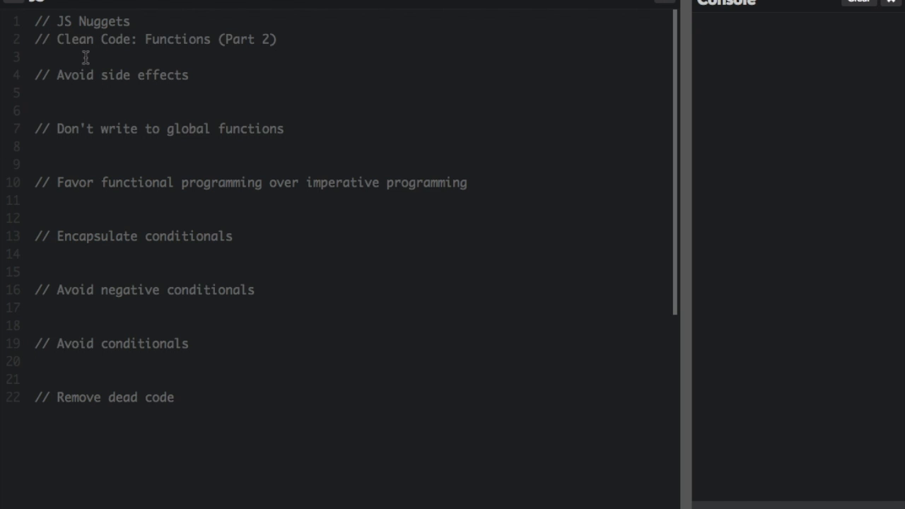
Step: Declare let name = 'Beau Carnes' and a splitIntoFirstAndLastName function that overwrites name, logging the result
{"action": "type", "text": "let name = 'Beau Carnes';"}
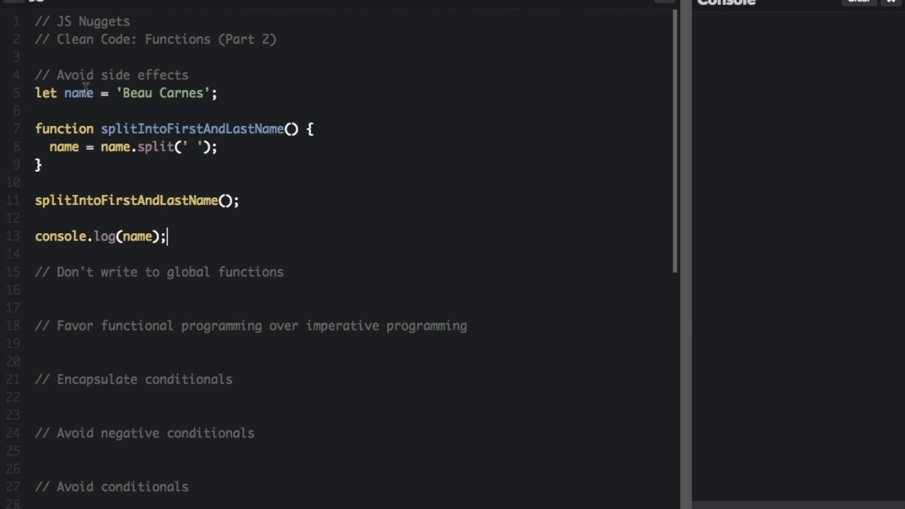
{"action": "mouse_move", "coordinate": [71, 99]}
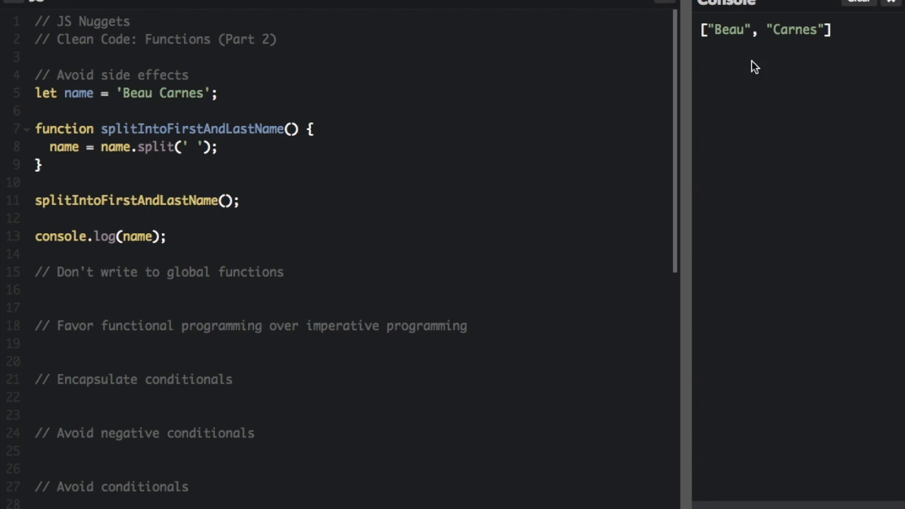
{"action": "double_click", "coordinate": [764, 29]}
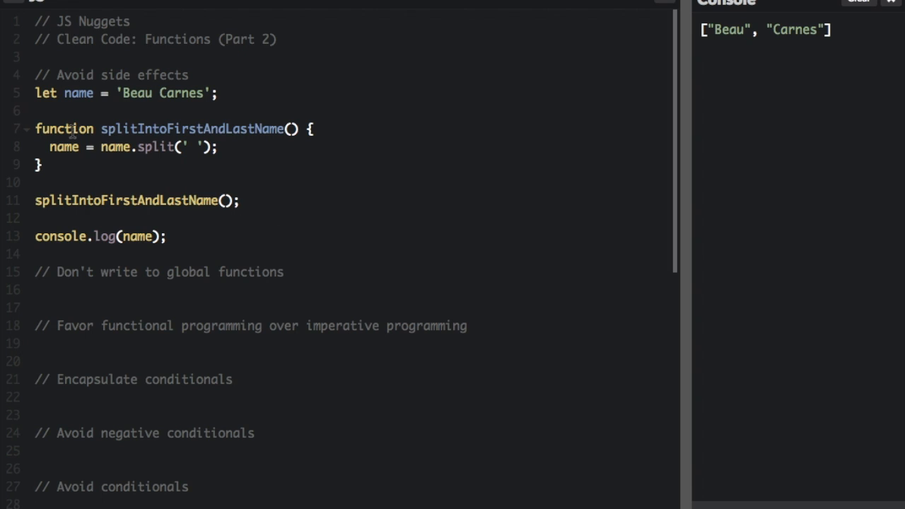
{"action": "mouse_move", "coordinate": [62, 147]}
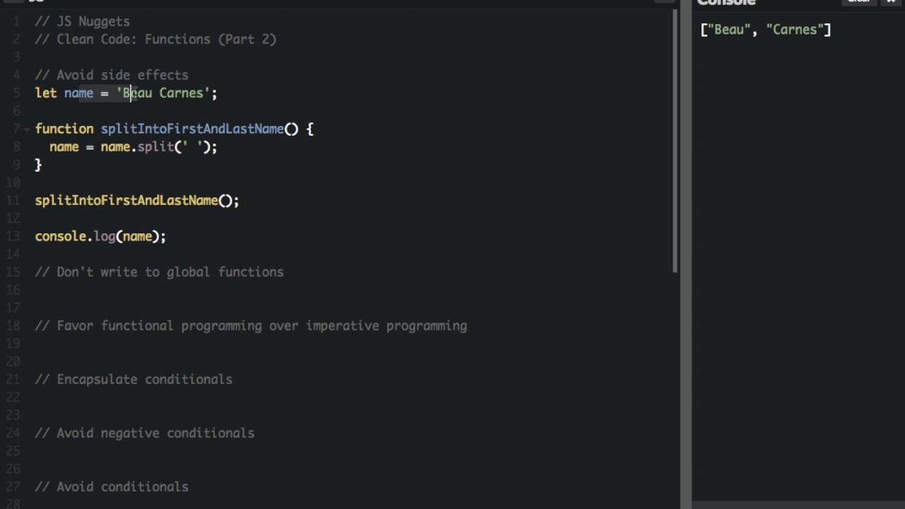
{"action": "mouse_move", "coordinate": [59, 181]}
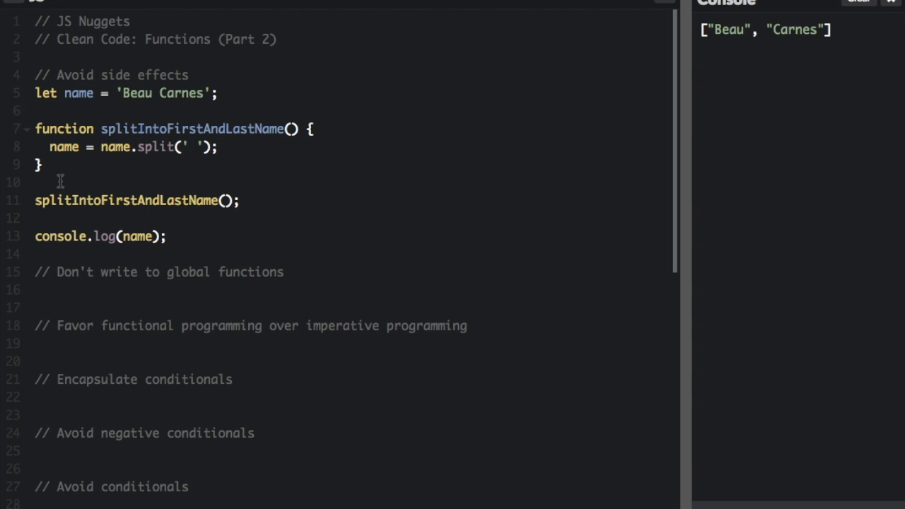
{"action": "mouse_move", "coordinate": [625, 201]}
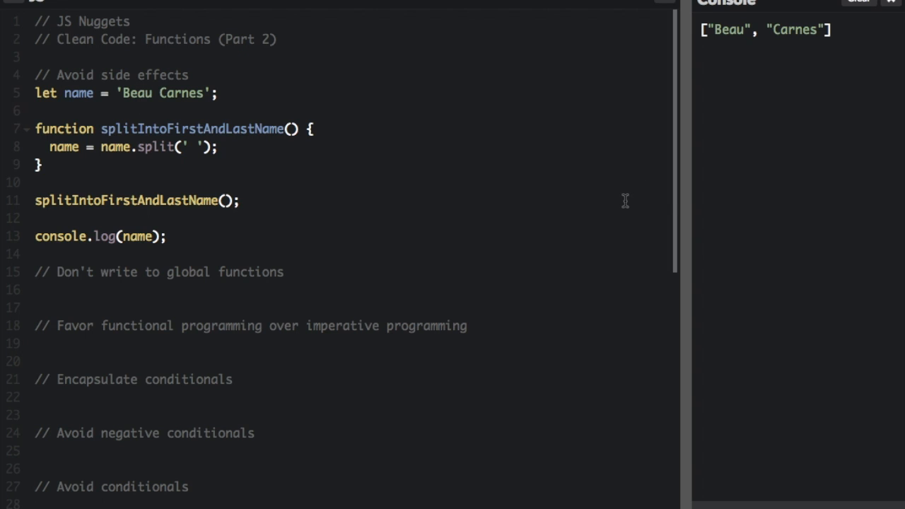
Step: Have the function return its split into const newName and log newName alongside the unchanged name
{"action": "type", "text": "return"}
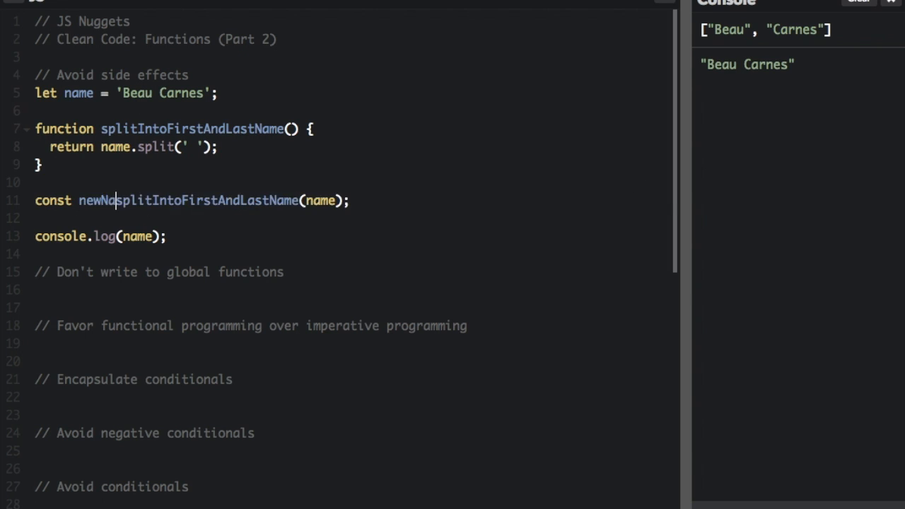
{"action": "type", "text": "console.log"}
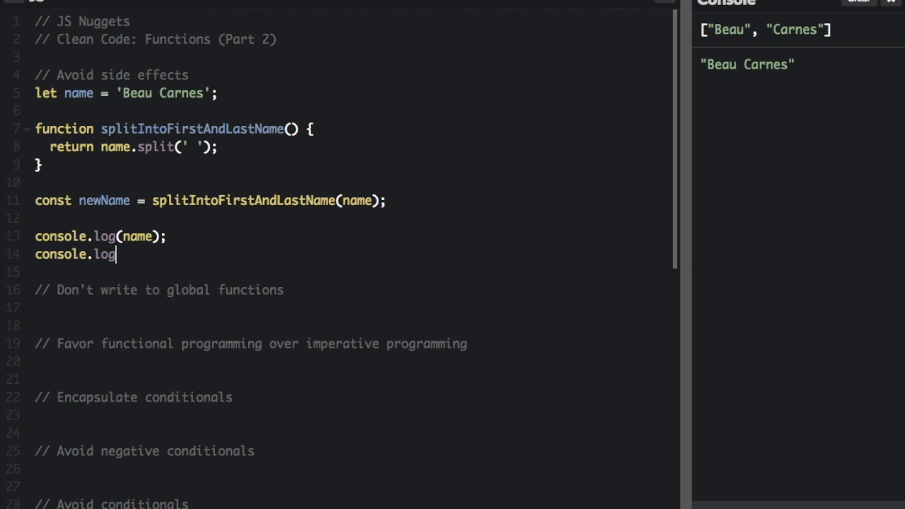
{"action": "type", "text": "(newName);"}
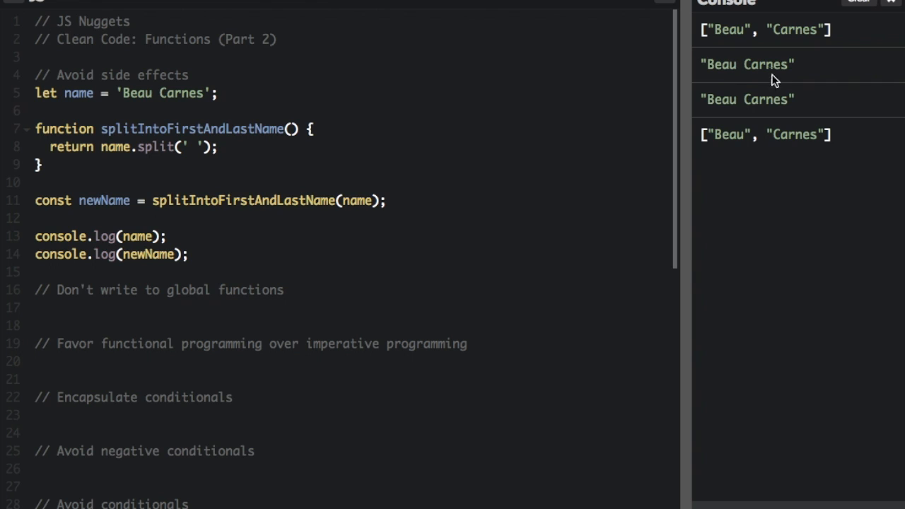
{"action": "double_click", "coordinate": [747, 99]}
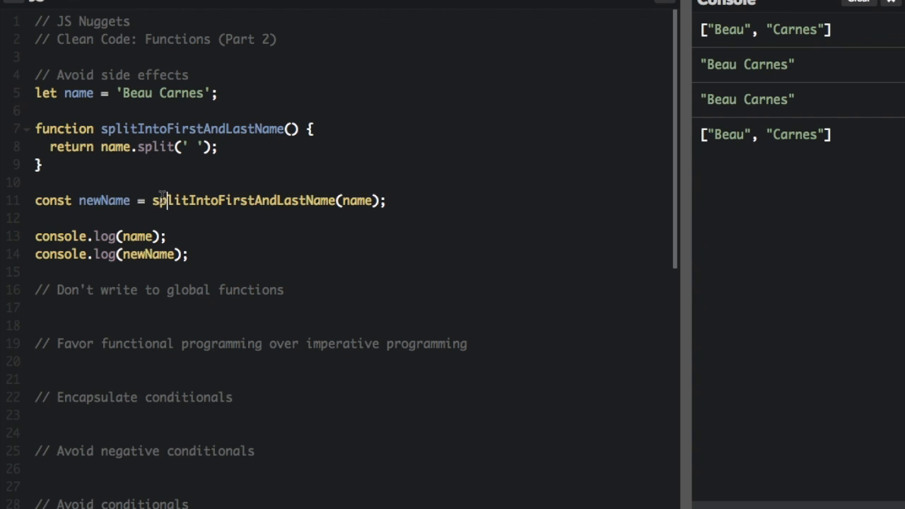
{"action": "mouse_move", "coordinate": [98, 203]}
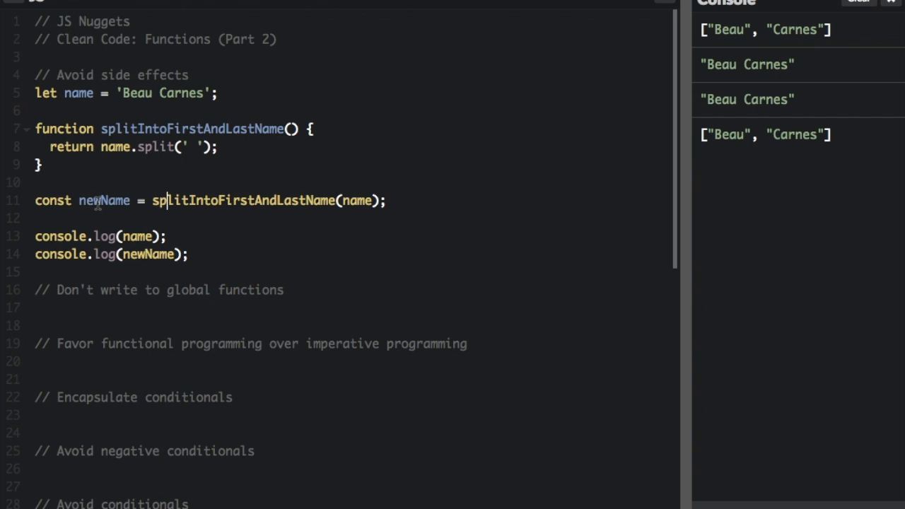
Step: Write Array.prototype.diff, then rewrite it as class SuperArray extends Array with a diff method
{"action": "left_click", "coordinate": [283, 290]}
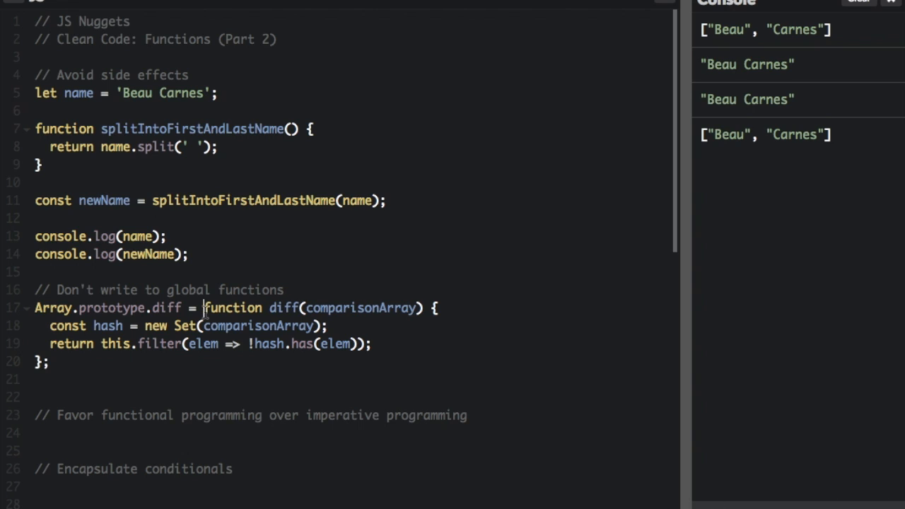
{"action": "key", "text": "Enter"}
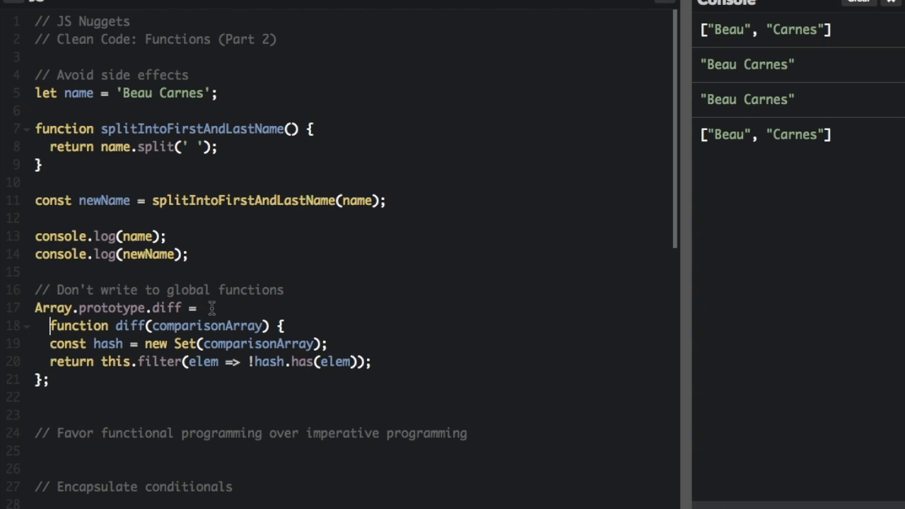
{"action": "type", "text": "class SuperArray extends Array {"}
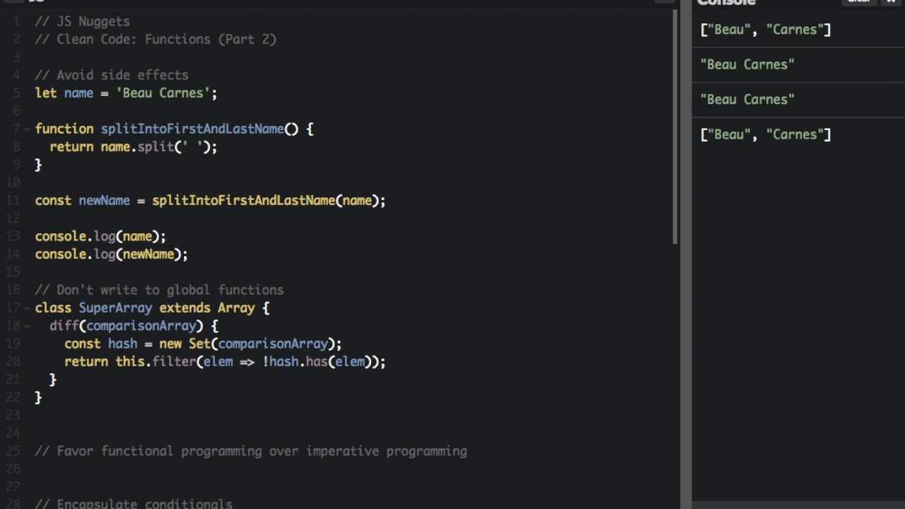
{"action": "mouse_move", "coordinate": [664, 444]}
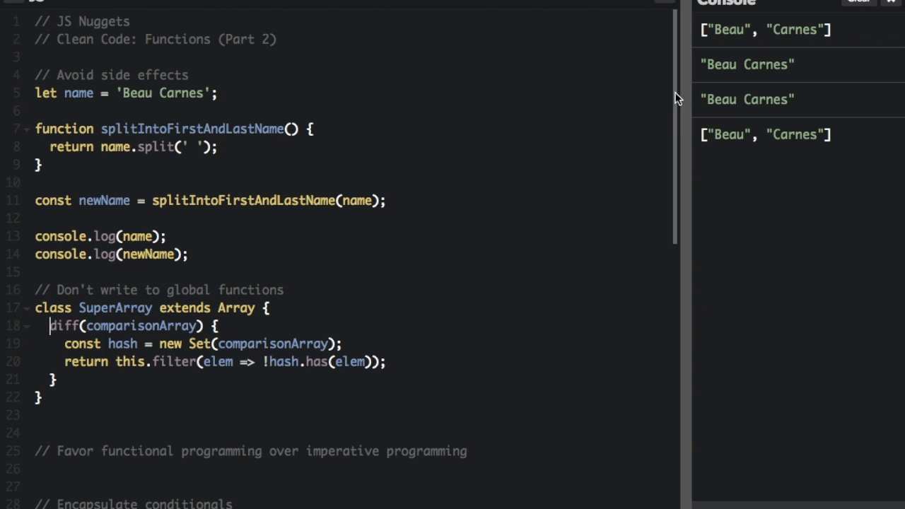
Step: Add a programmerOutput array of four programmers and a for loop summing linesOfCode into totalOutput
{"action": "scroll", "scroll_direction": "down", "scroll_amount": 3}
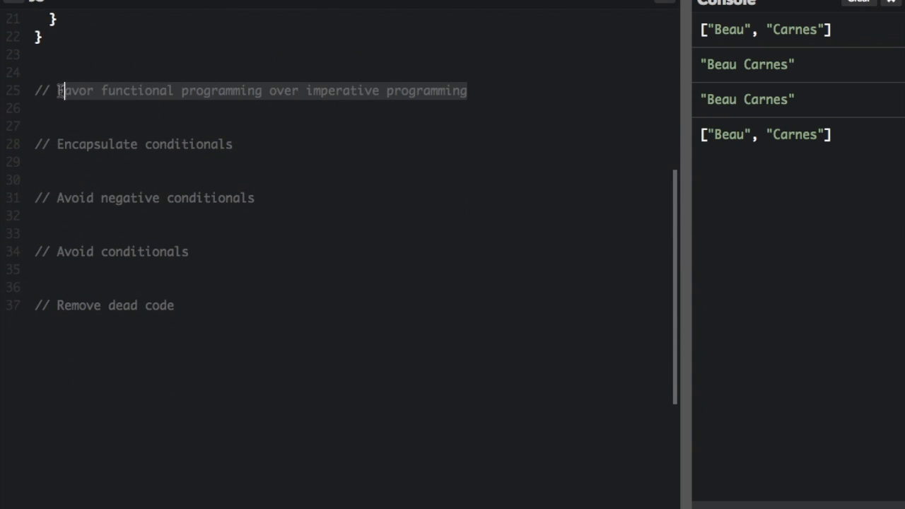
{"action": "left_click", "coordinate": [484, 90]}
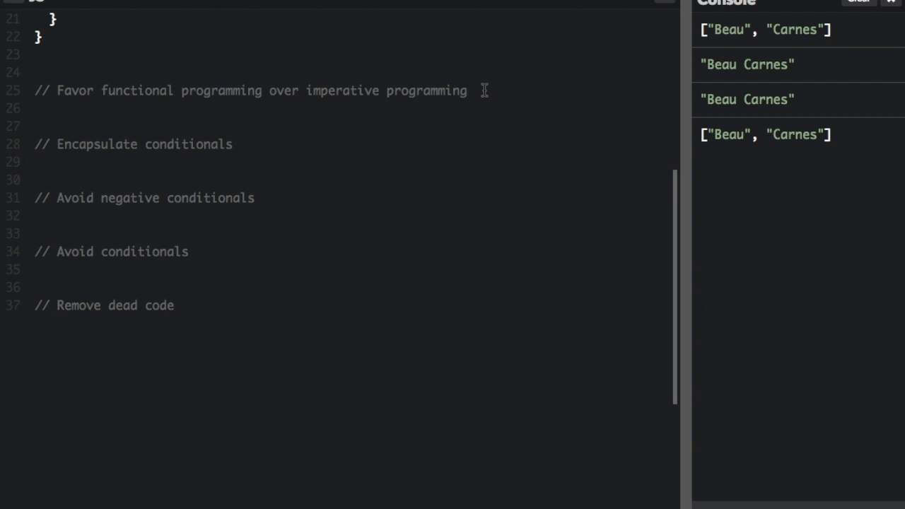
{"action": "left_click", "coordinate": [467, 90]}
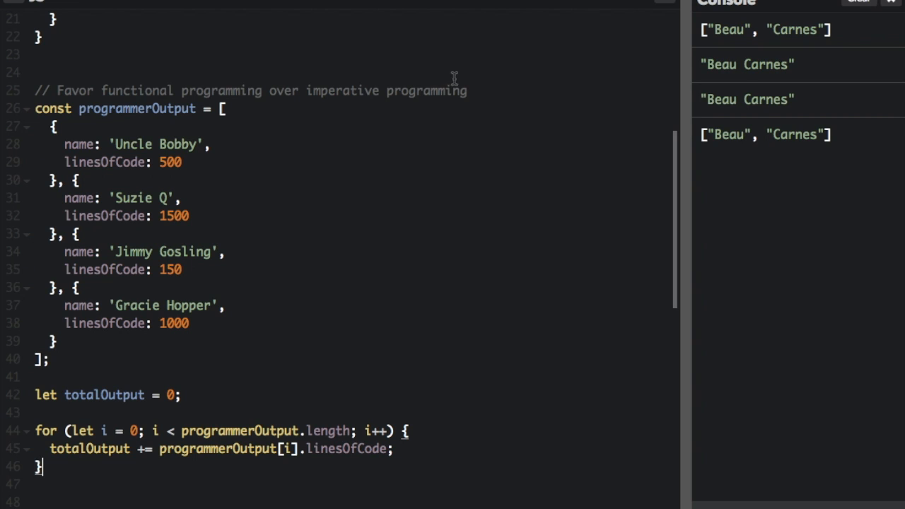
{"action": "scroll", "scroll_direction": "down", "scroll_amount": 3}
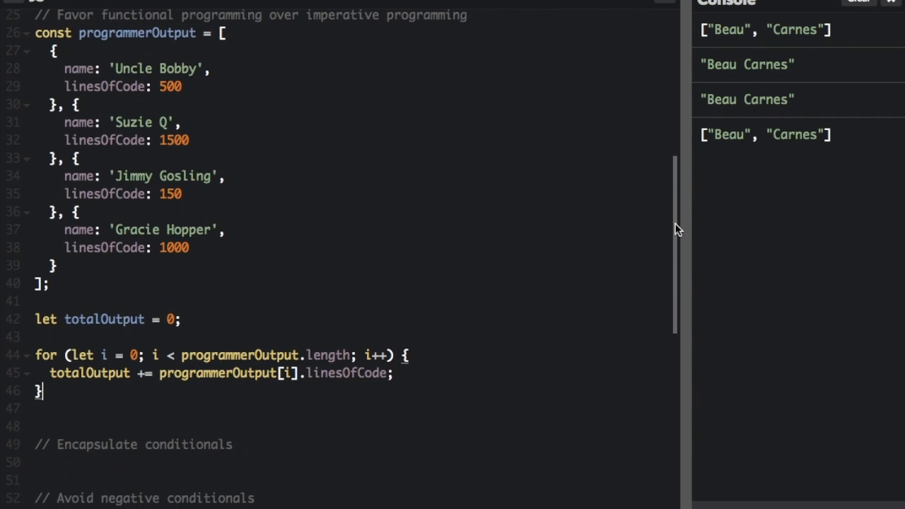
{"action": "scroll", "scroll_direction": "up", "scroll_amount": 3}
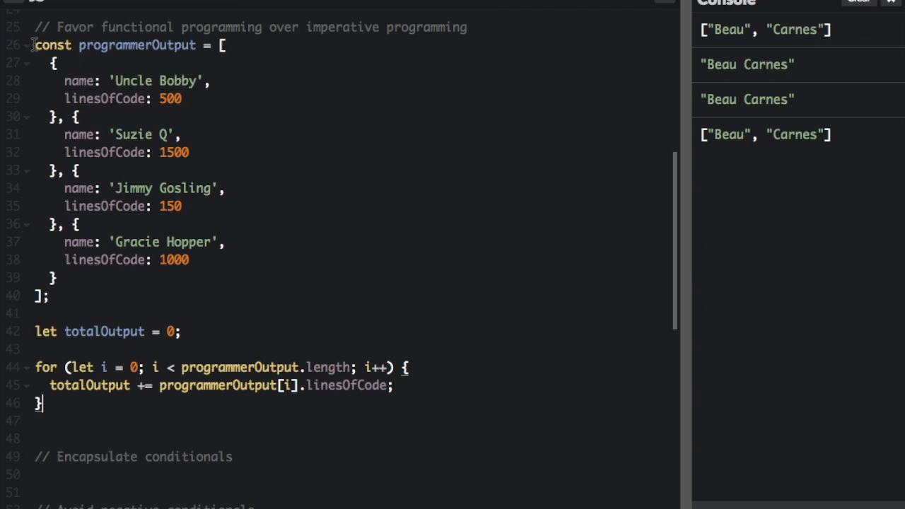
{"action": "left_click", "coordinate": [178, 300]}
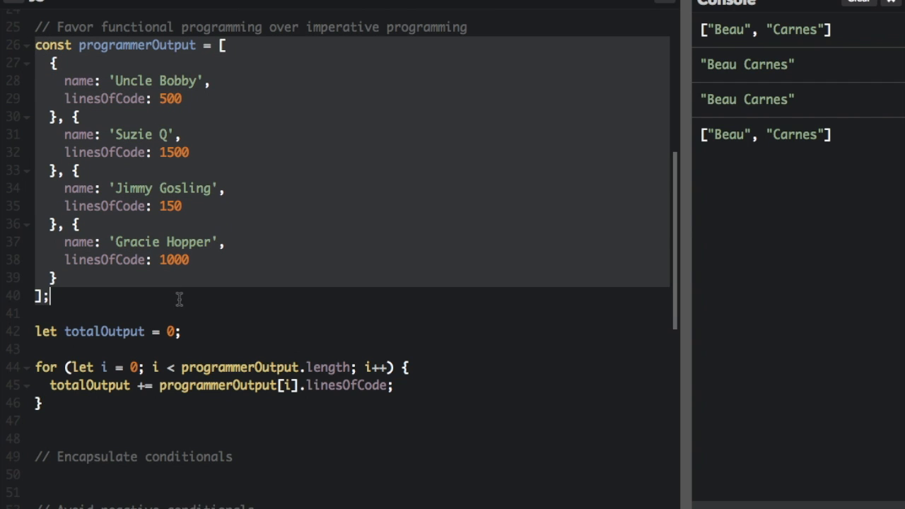
{"action": "left_click", "coordinate": [79, 80]}
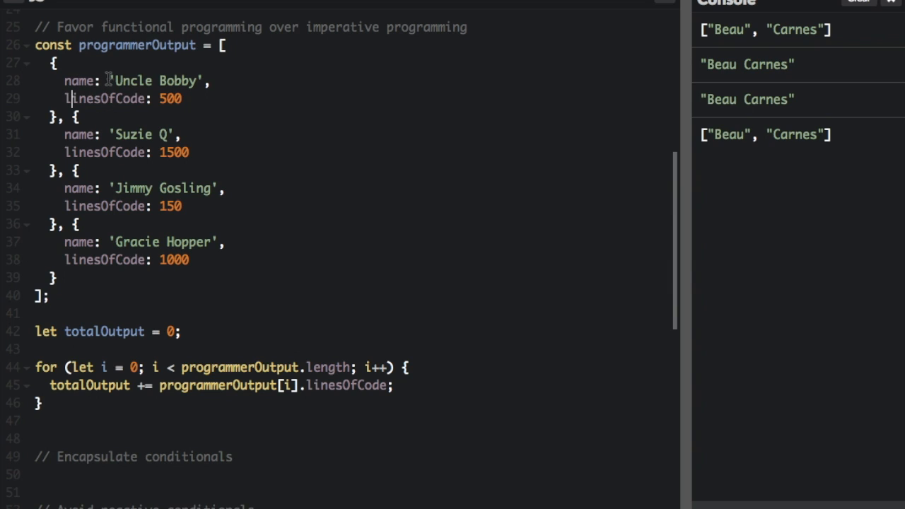
{"action": "mouse_move", "coordinate": [78, 177]}
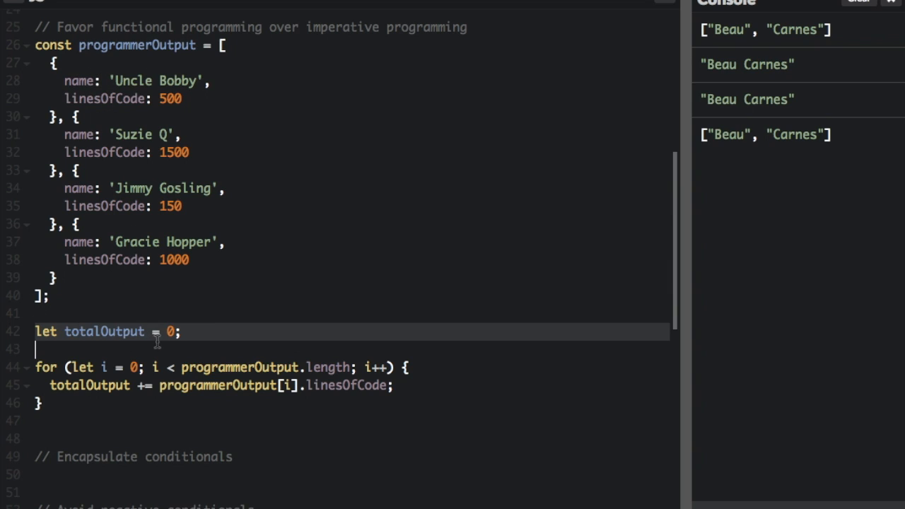
{"action": "left_click", "coordinate": [35, 368]}
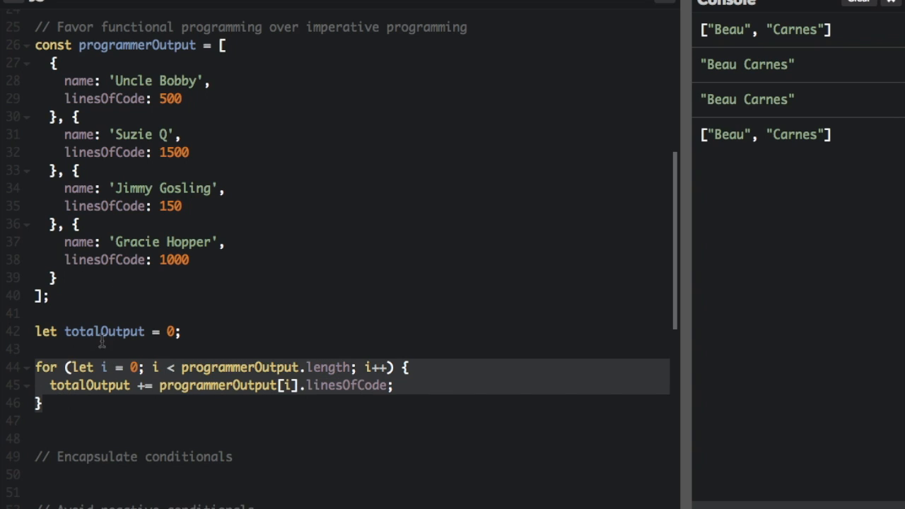
Step: Replace the loop with an INITIAL_VALUE constant and const totalOutput = programmerOutput.map().reduce()
{"action": "double_click", "coordinate": [103, 331]}
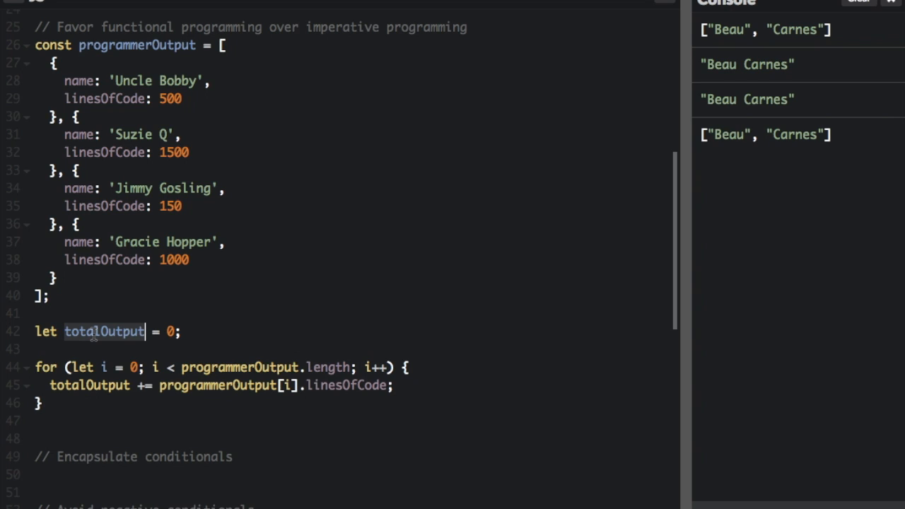
{"action": "type", "text": "INITIAL_VALUE = 0;"}
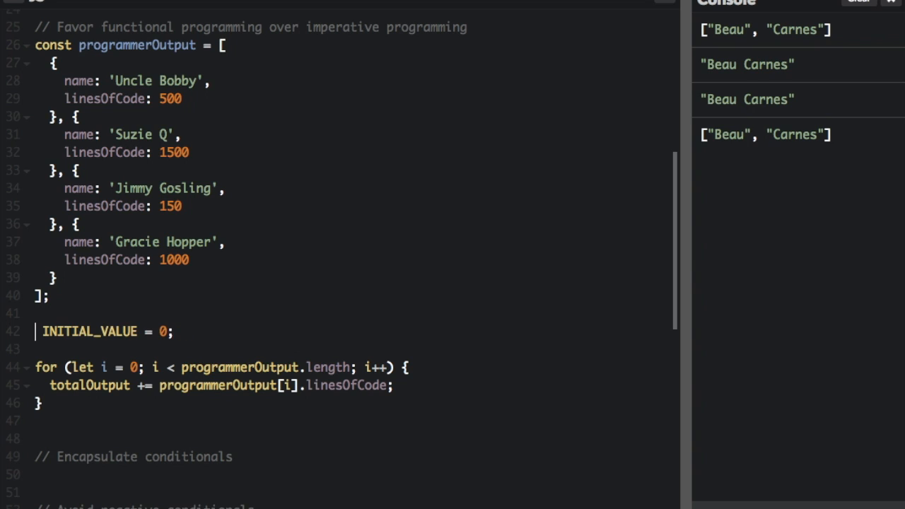
{"action": "type", "text": "const"}
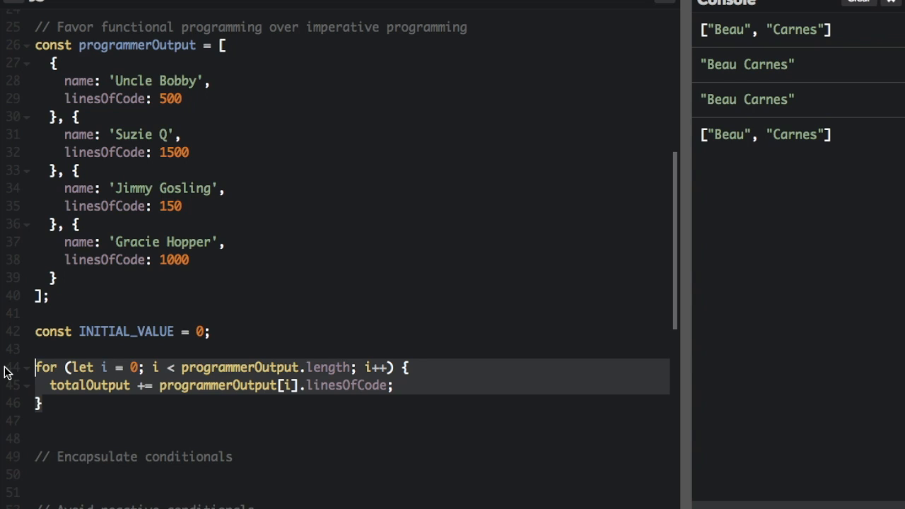
{"action": "type", "text": "const totalOutput = programmerOutput"}
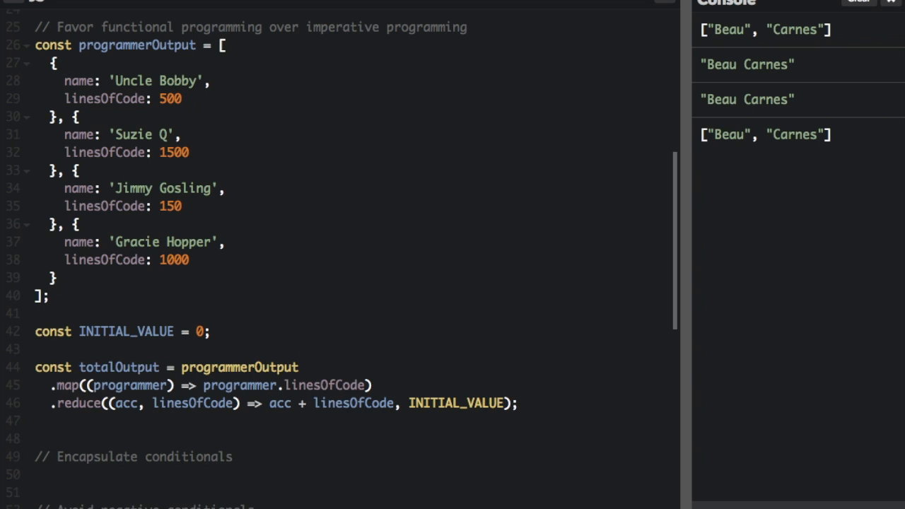
{"action": "mouse_move", "coordinate": [3, 384]}
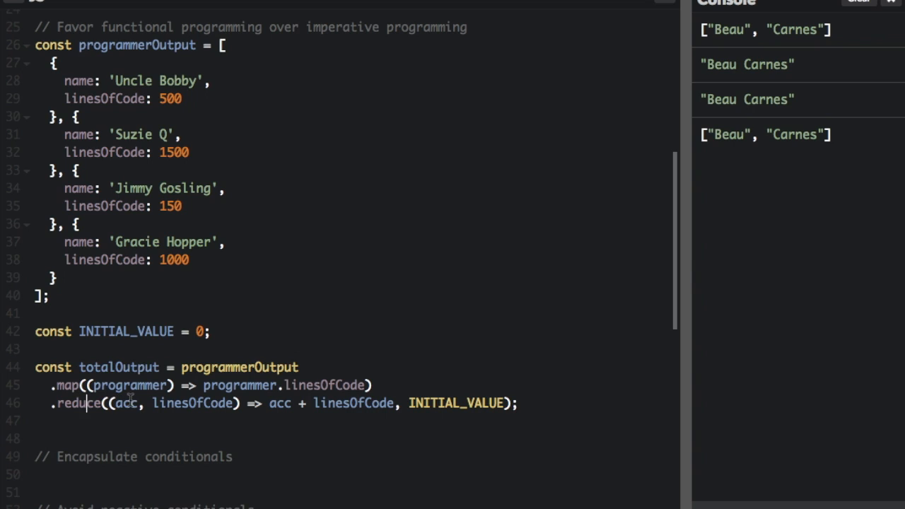
{"action": "double_click", "coordinate": [278, 403]}
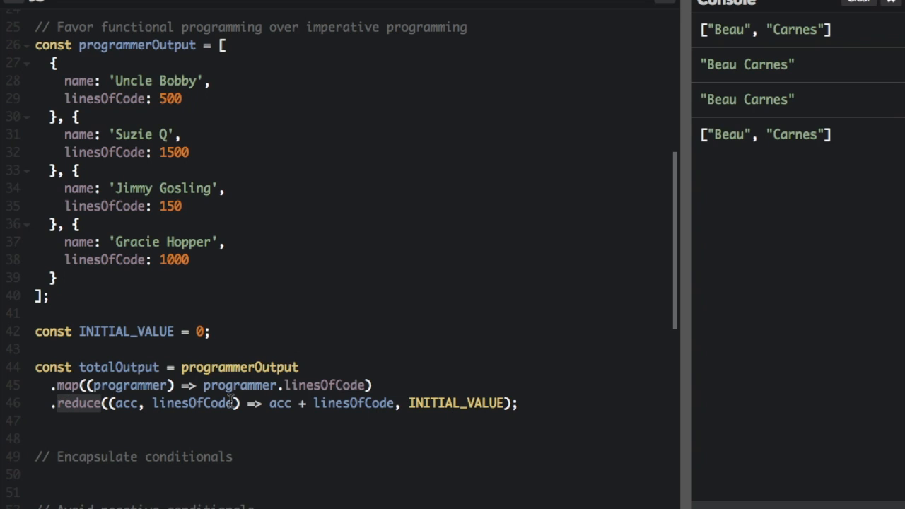
{"action": "scroll", "scroll_direction": "down", "scroll_amount": 3}
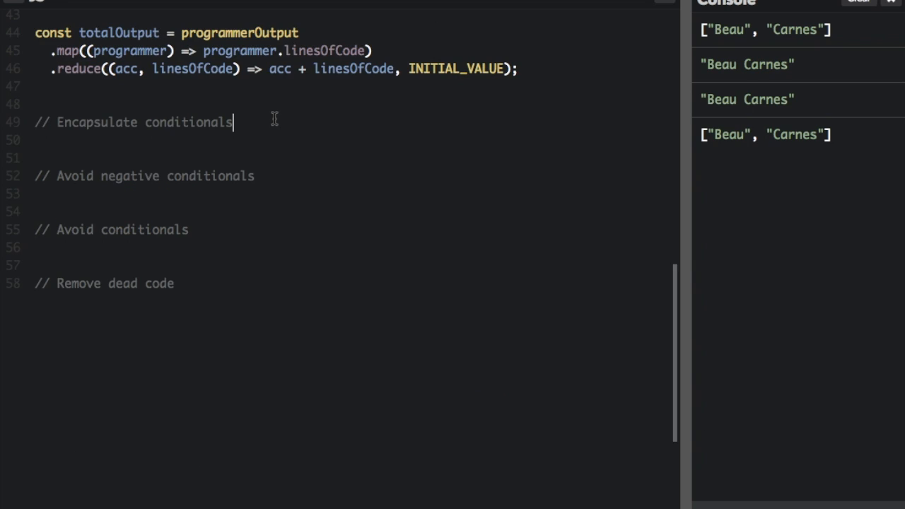
Step: Add an if calling shouldShowSpinner(fsmInstance, listNodeInstance) and define function shouldShowSpinner(fsm, listNode)
{"action": "key", "text": "Enter"}
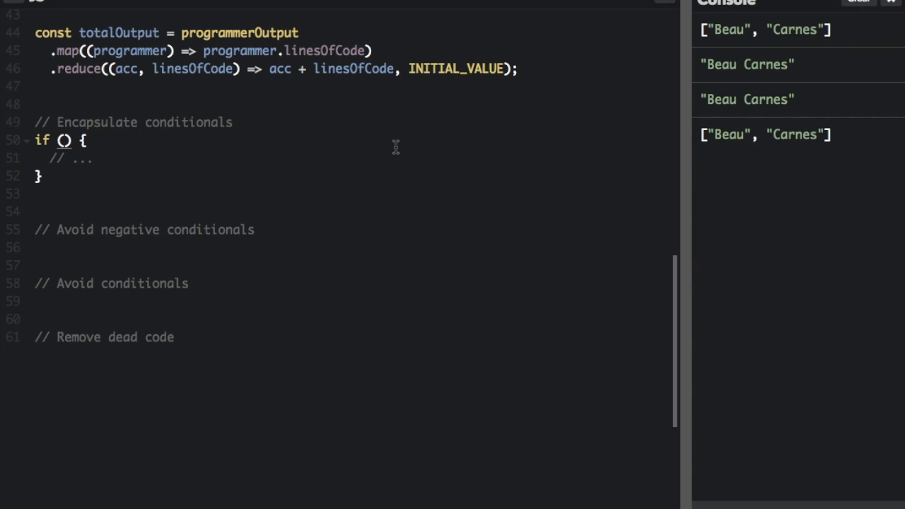
{"action": "type", "text": "s"}
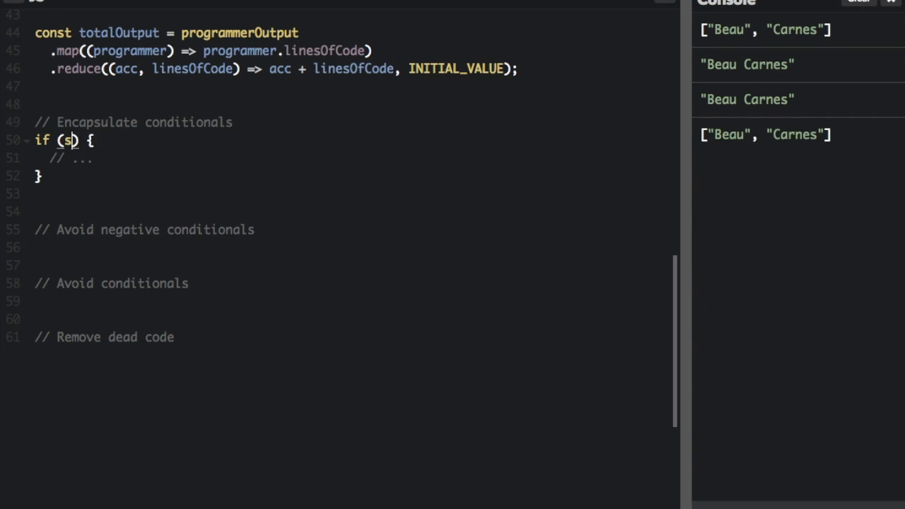
{"action": "type", "text": "houldShowSpinner()"}
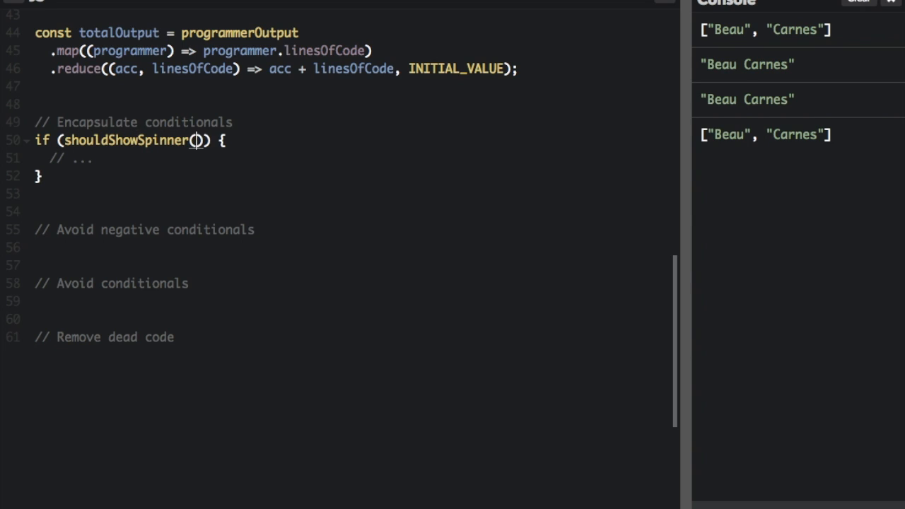
{"action": "type", "text": "fsmInstance, listNodeInstance"}
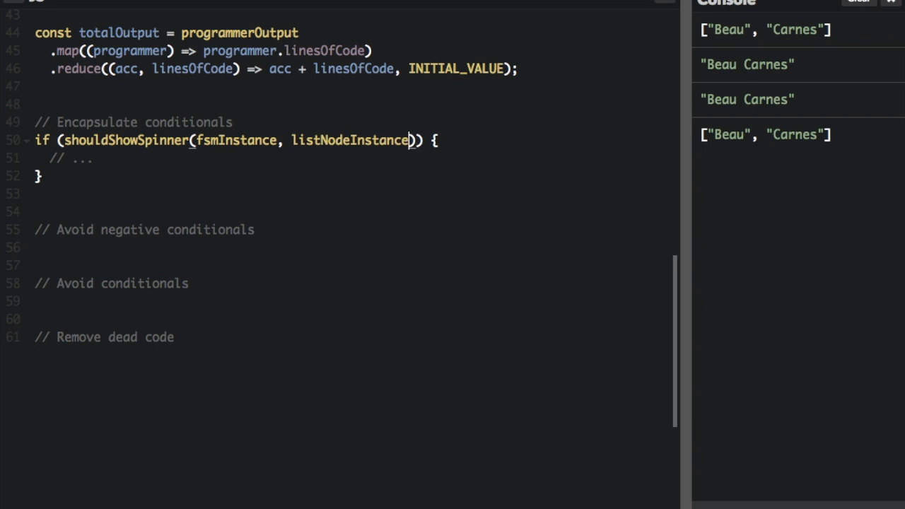
{"action": "type", "text": "function"}
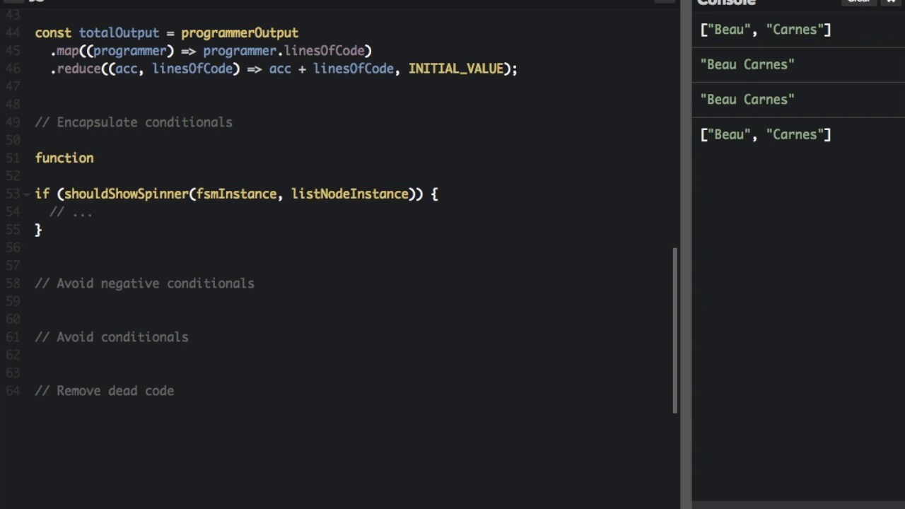
{"action": "type", "text": "shouldShowSpinner(fsm, listNode) {"}
{"action": "type", "text": "return fsm.state === 'fetching' && isEmpty(listNode);"}
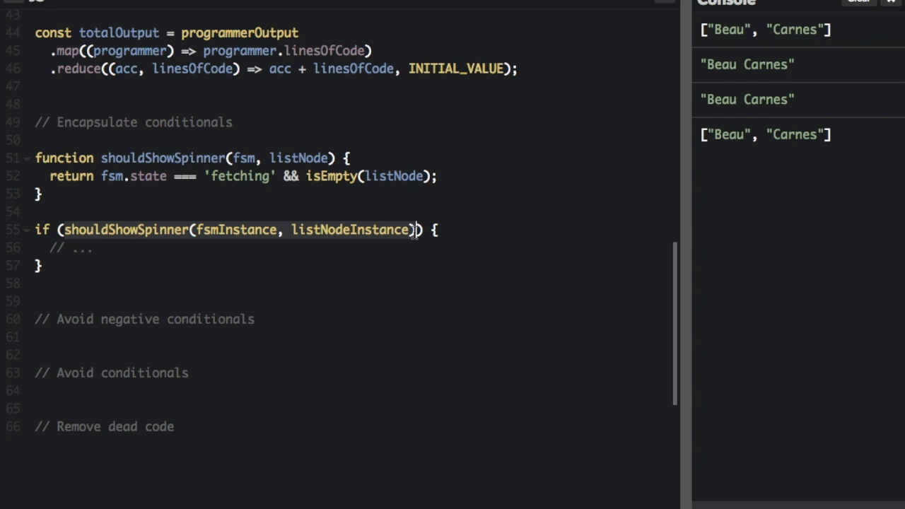
{"action": "scroll", "scroll_direction": "down", "scroll_amount": 3}
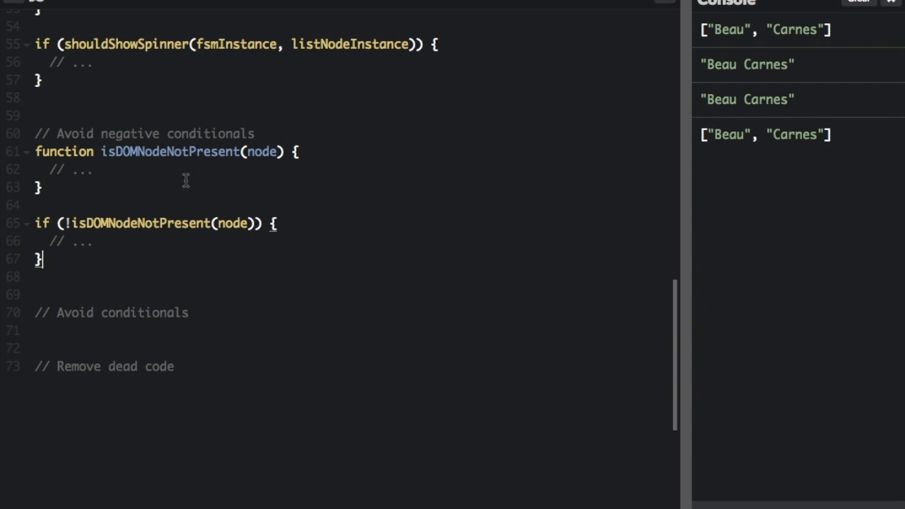
{"action": "mouse_move", "coordinate": [184, 152]}
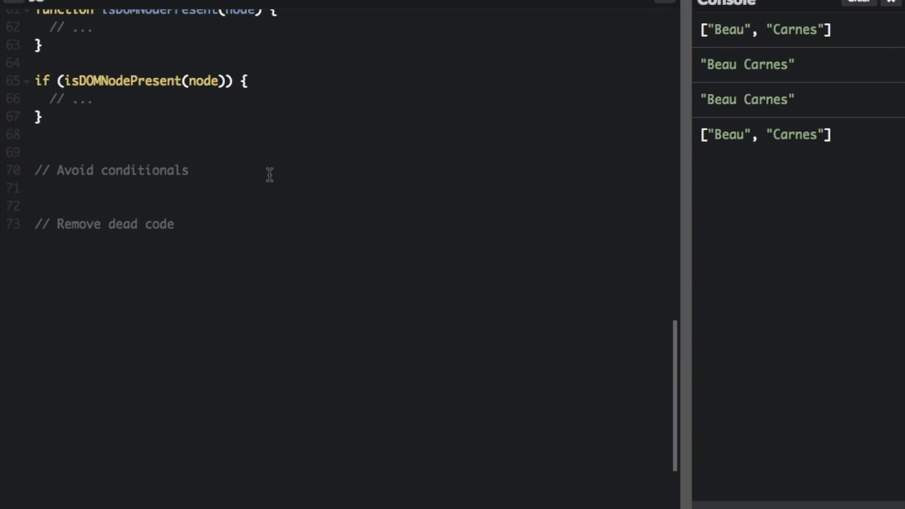
Step: Rename isDOMNodeNotPresent to isDOMNodePresent and drop the negation from its if check
{"action": "left_click", "coordinate": [188, 170]}
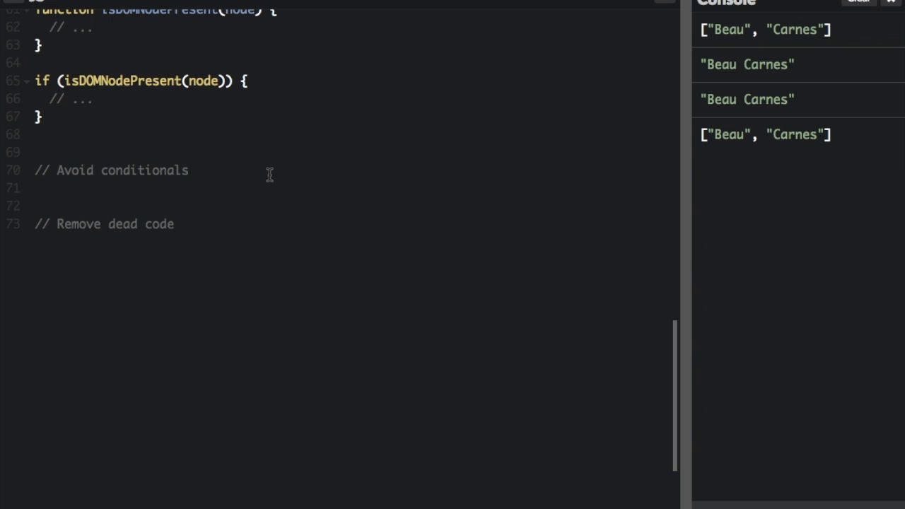
Step: Write class Airplane with a getCruisingAltitude switch on the airplane type
{"action": "key", "text": "Enter"}
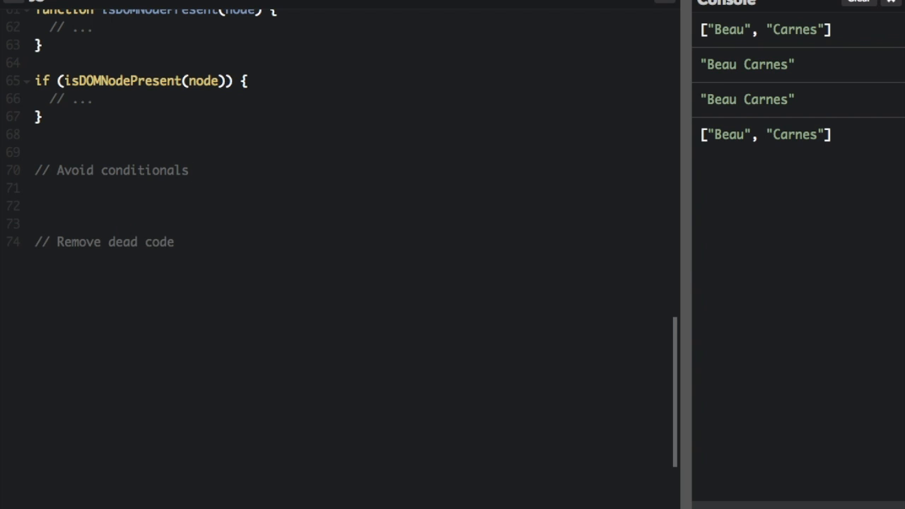
{"action": "type", "text": "class Airplane {"}
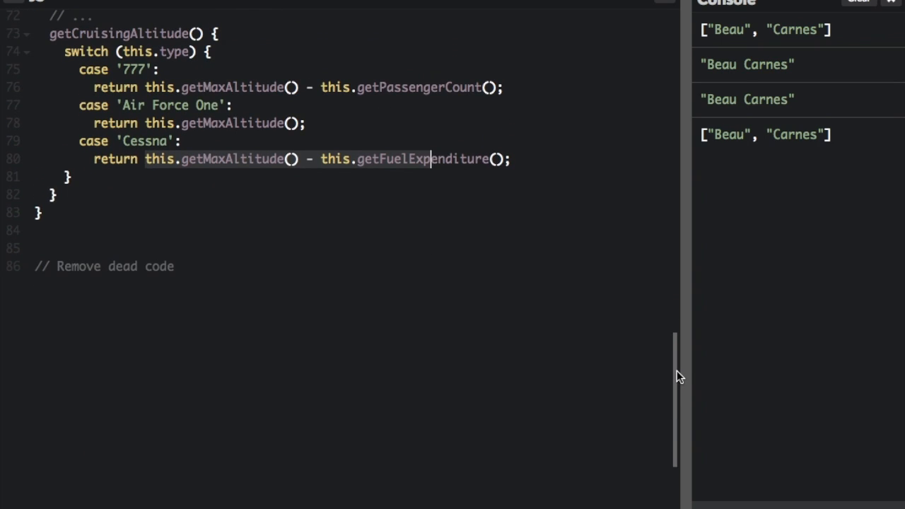
{"action": "scroll", "scroll_direction": "up", "scroll_amount": 3}
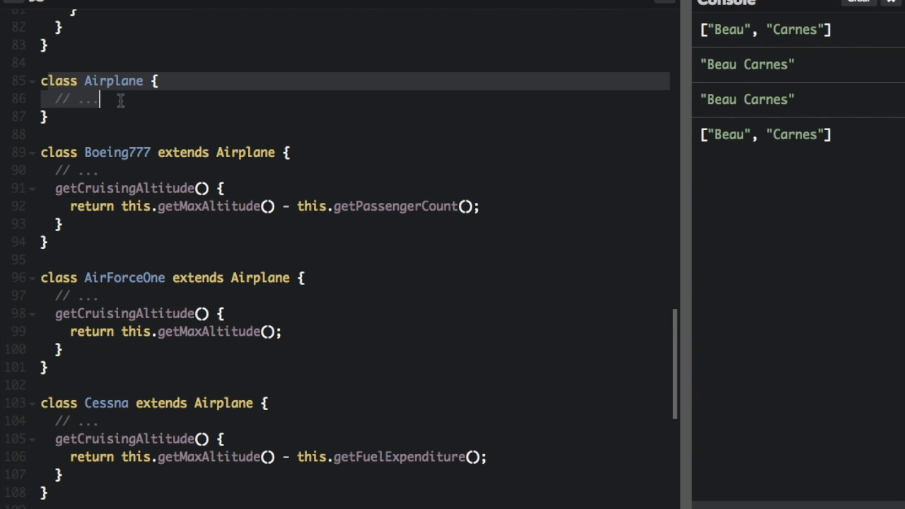
{"action": "left_click", "coordinate": [39, 153]}
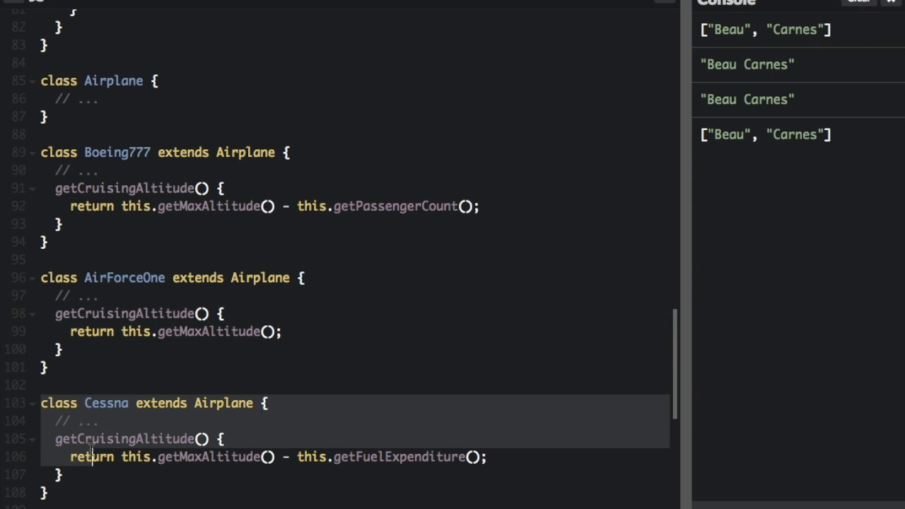
{"action": "mouse_move", "coordinate": [139, 187]}
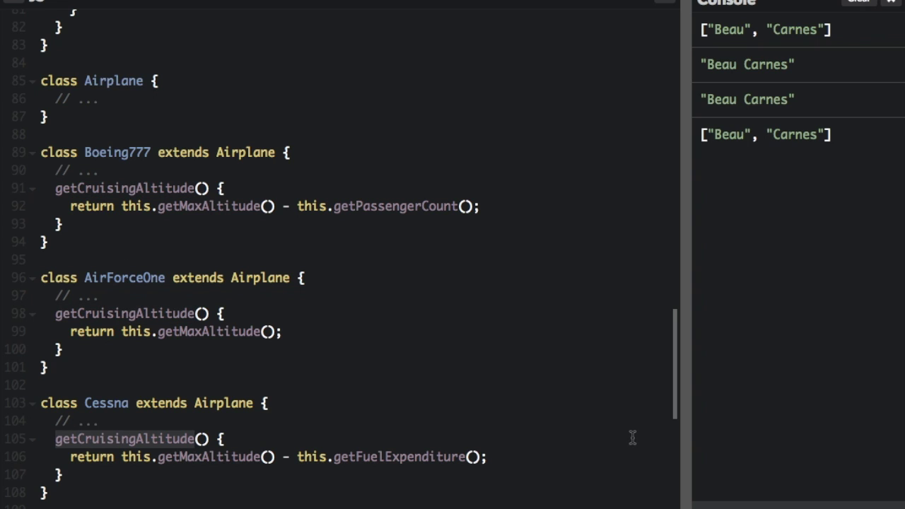
Step: Add Boeing777, AirForceOne and Cessna subclasses extending Airplane, each defining getCruisingAltitude
{"action": "scroll", "scroll_direction": "up", "scroll_amount": 3}
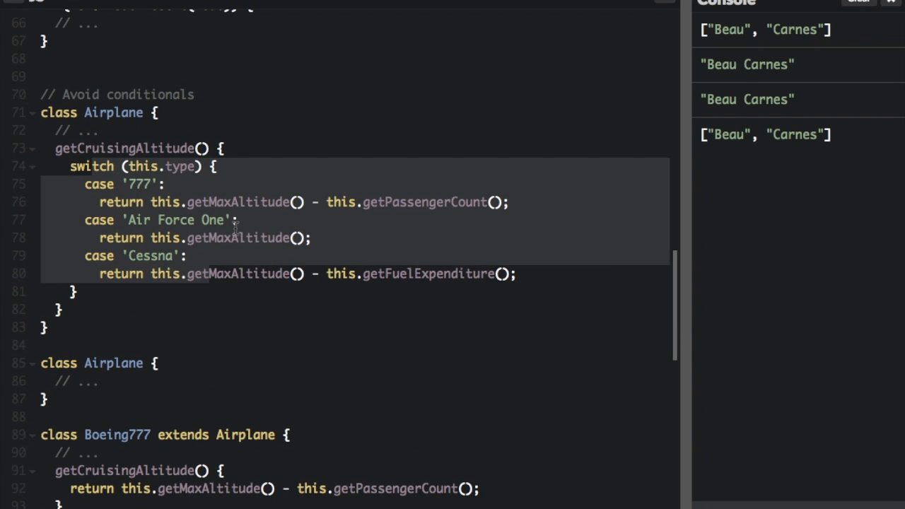
{"action": "scroll", "scroll_direction": "down", "scroll_amount": 3}
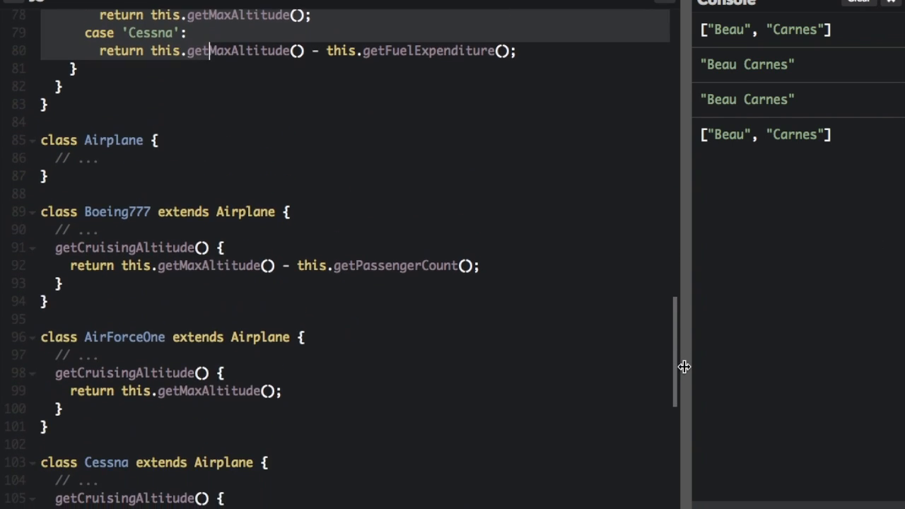
{"action": "scroll", "scroll_direction": "up", "scroll_amount": 3}
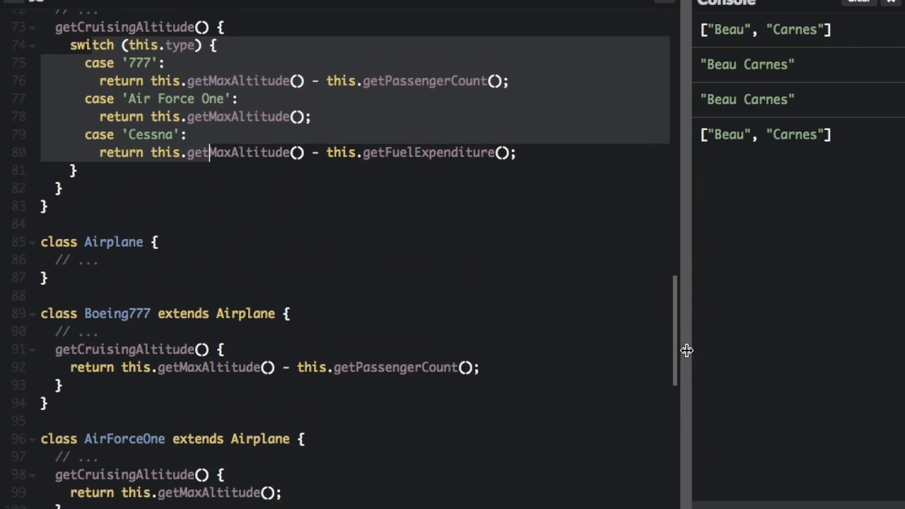
{"action": "scroll", "scroll_direction": "down", "scroll_amount": 3}
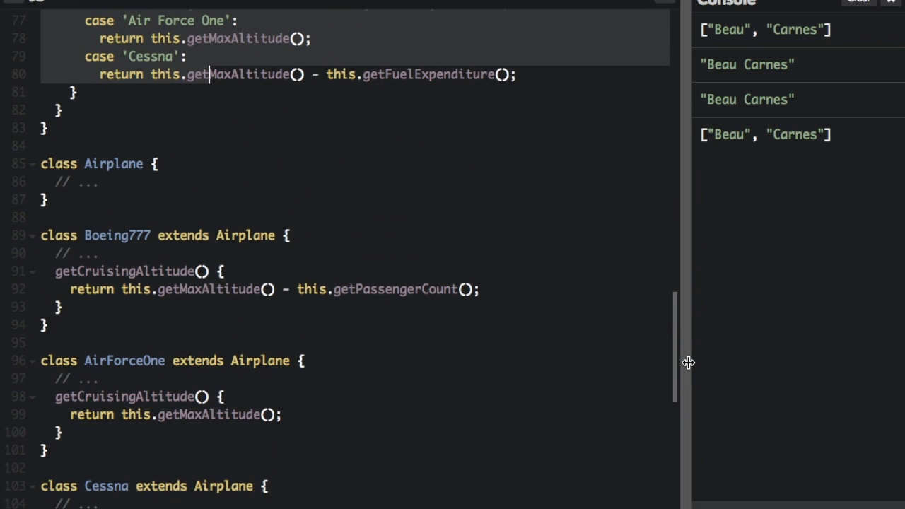
{"action": "mouse_move", "coordinate": [675, 322]}
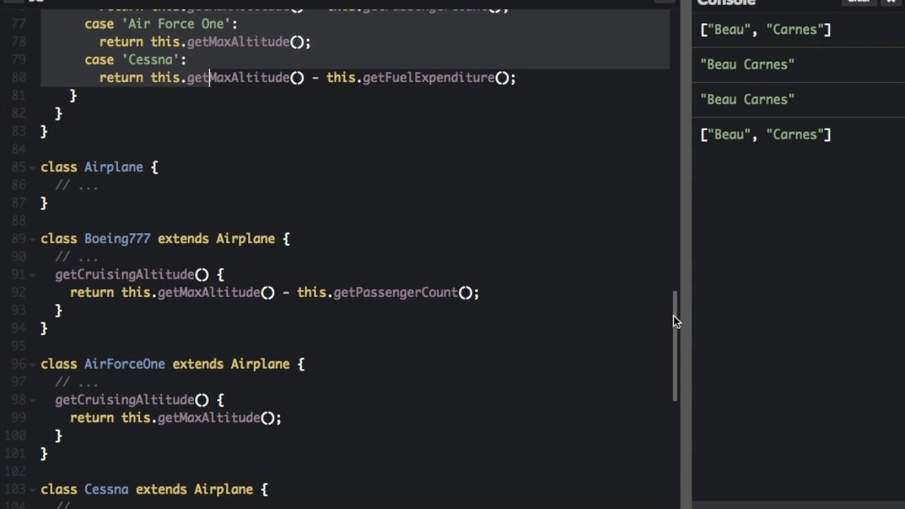
{"action": "scroll", "scroll_direction": "down", "scroll_amount": 3}
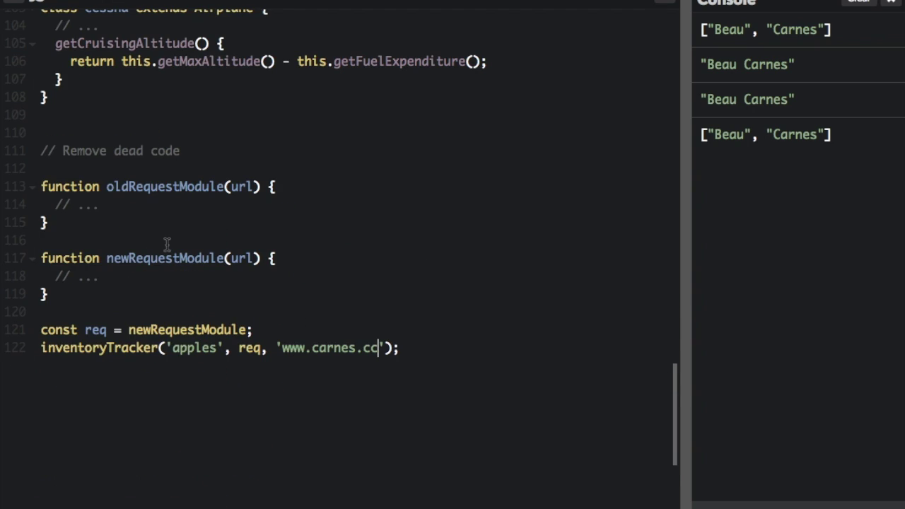
{"action": "mouse_move", "coordinate": [452, 228]}
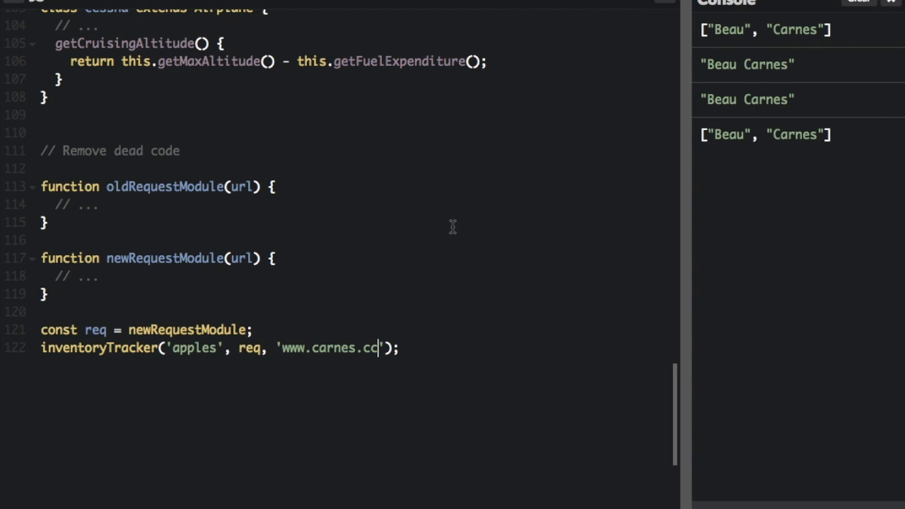
{"action": "mouse_move", "coordinate": [167, 410]}
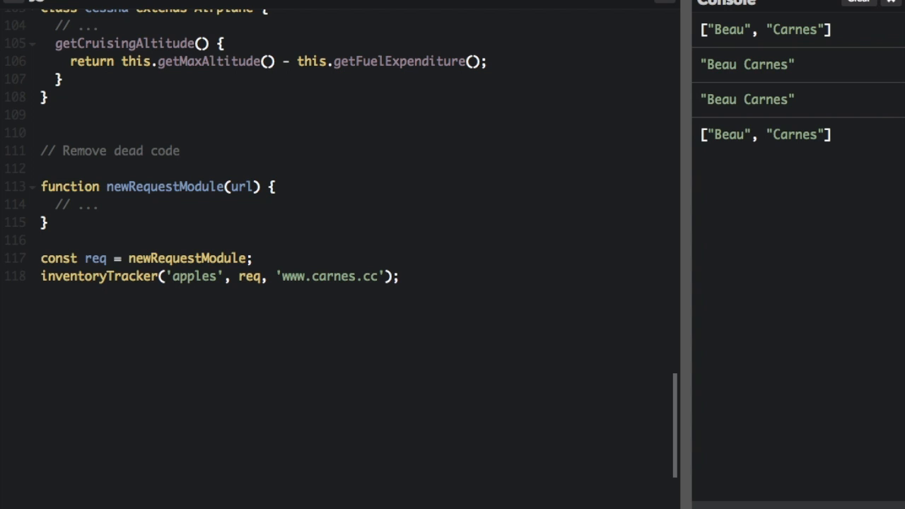
Step: Delete the unused oldRequestModule function, keeping newRequestModule and the inventoryTracker call
{"action": "left_click", "coordinate": [41, 168]}
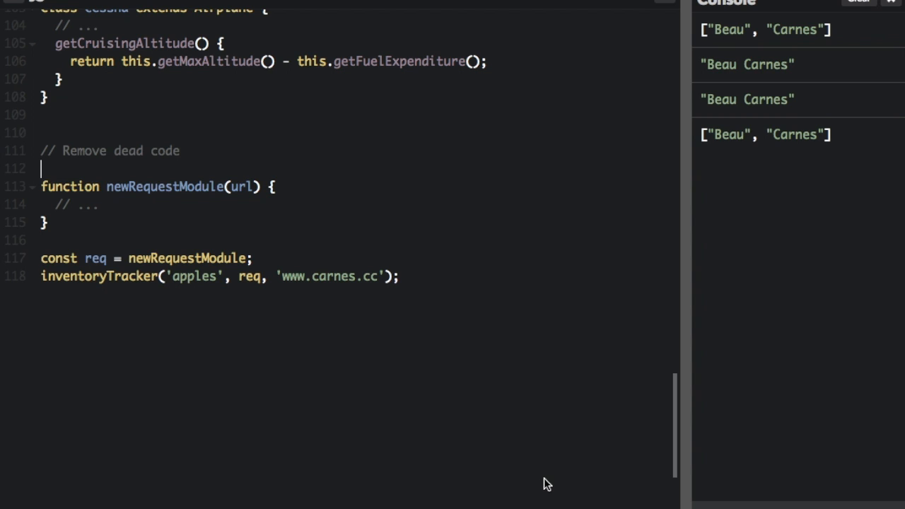